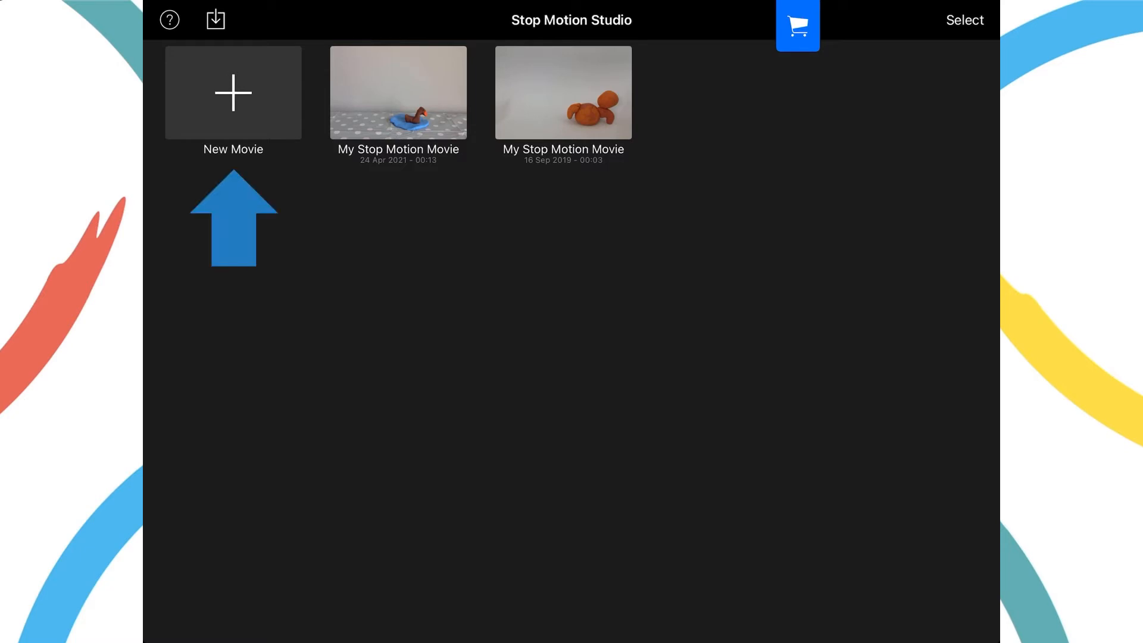
Step: Create a new movie from the New Movie tile in the project gallery
click(233, 93)
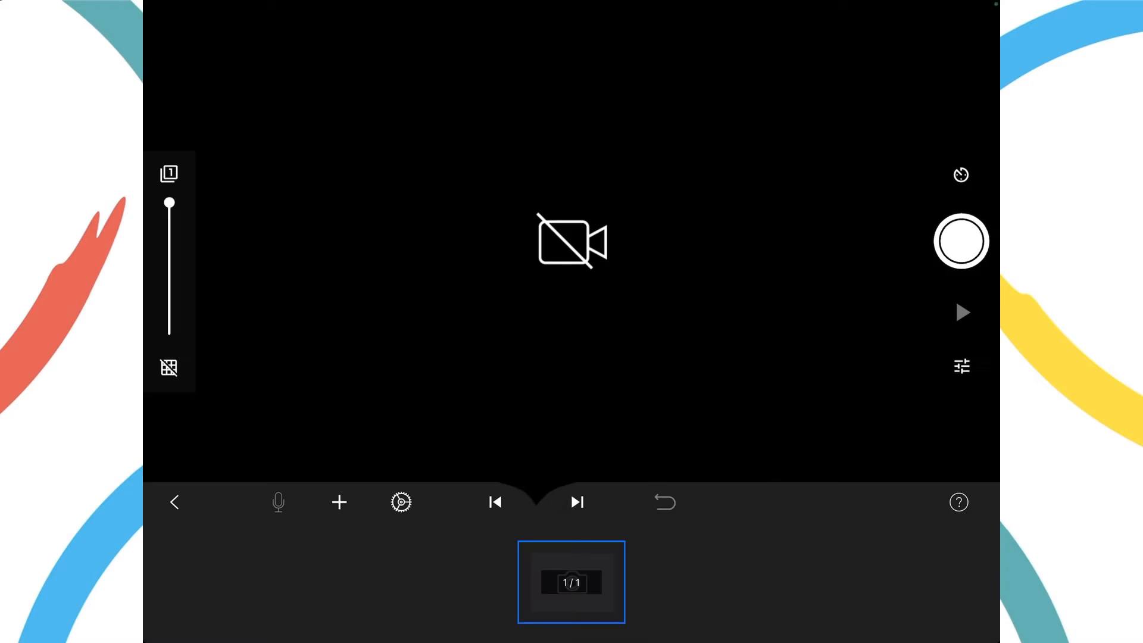
Step: Enable the camera so the red clay bird on the spotted tablecloth shows live
click(961, 241)
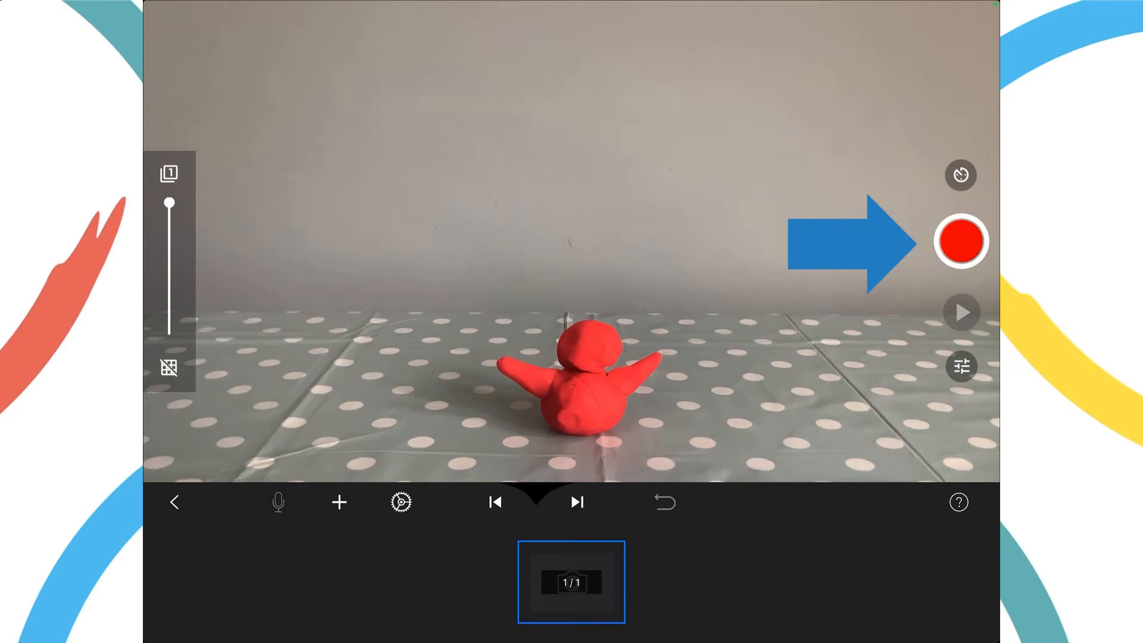
Step: Capture the opening frames of the red clay bird until the timeline reads 3 of 3
click(961, 241)
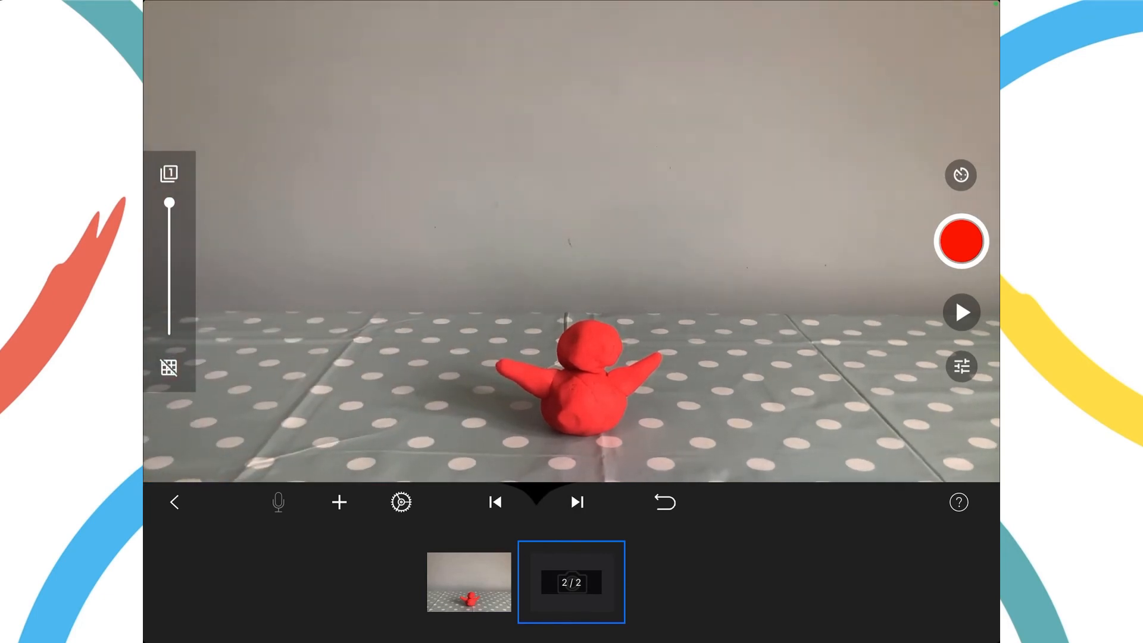
click(960, 241)
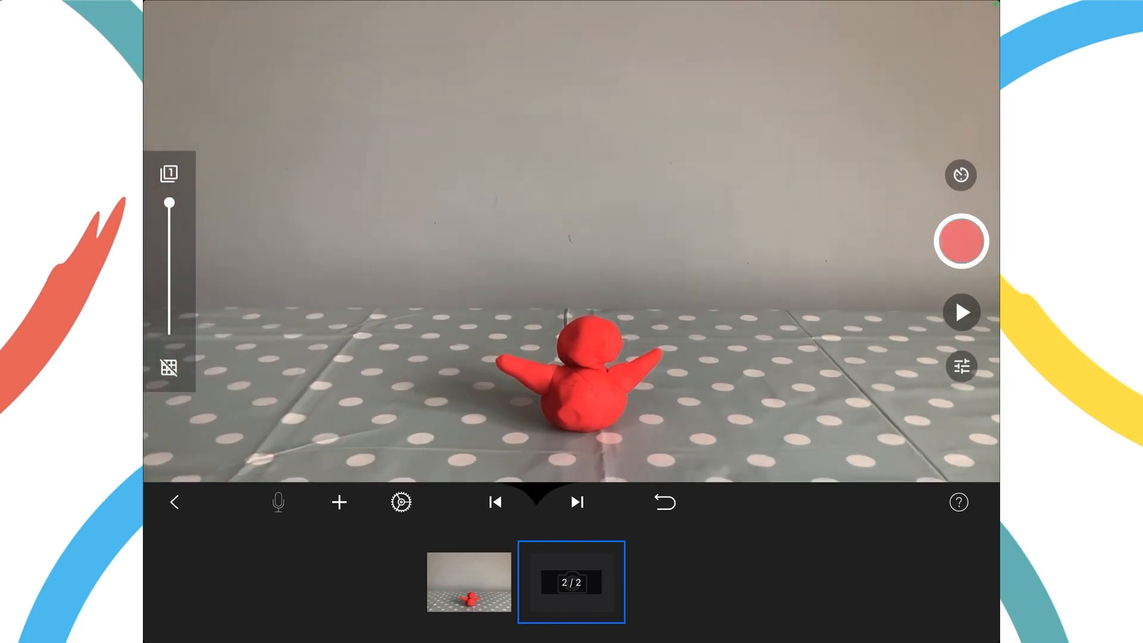
click(961, 241)
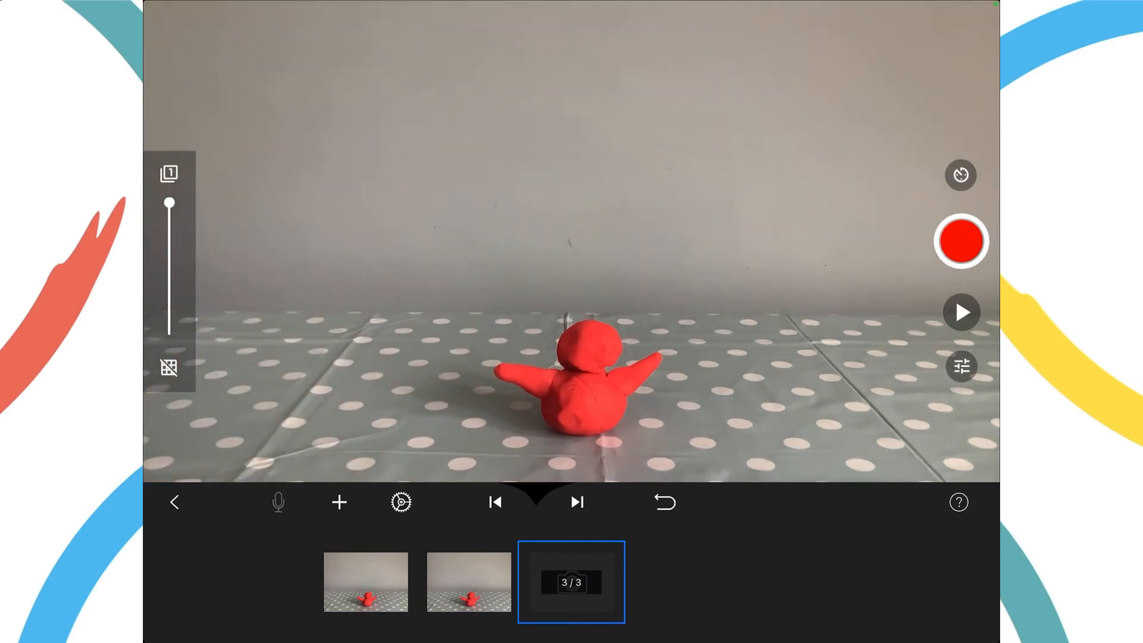
Step: Capture more frames of the bird as its arm waves, reaching 8 of 8
click(961, 241)
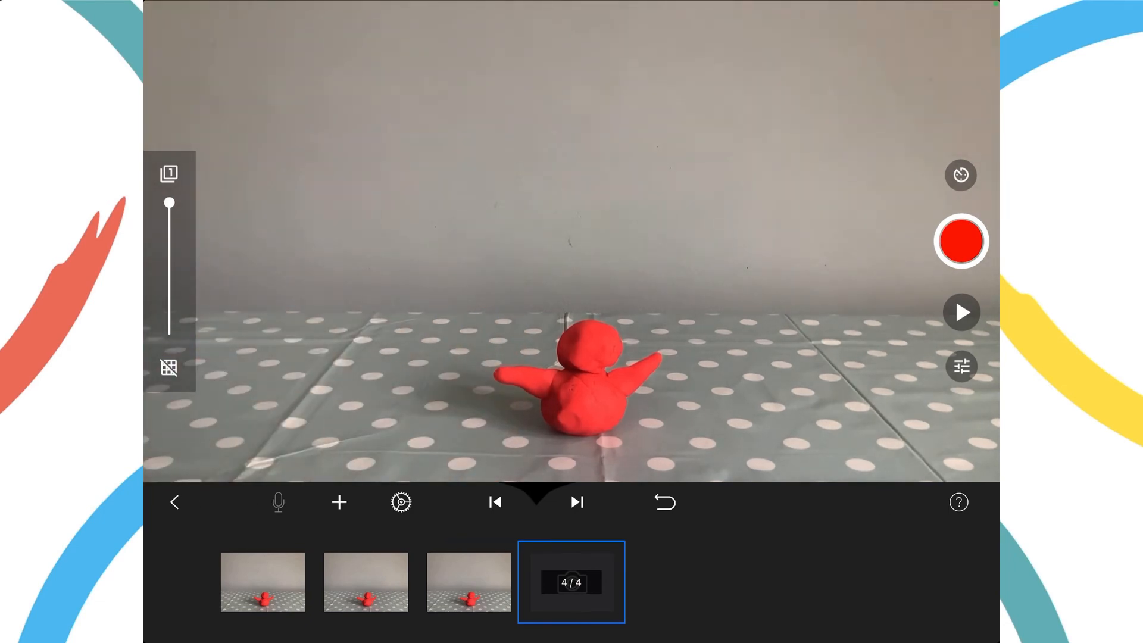
click(960, 241)
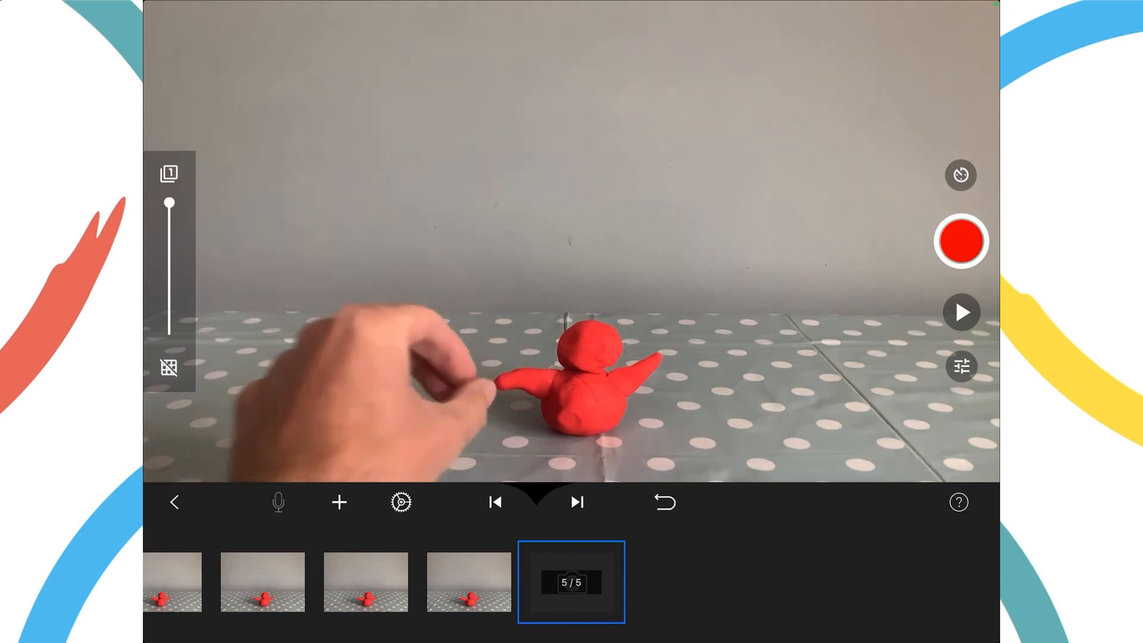
click(961, 240)
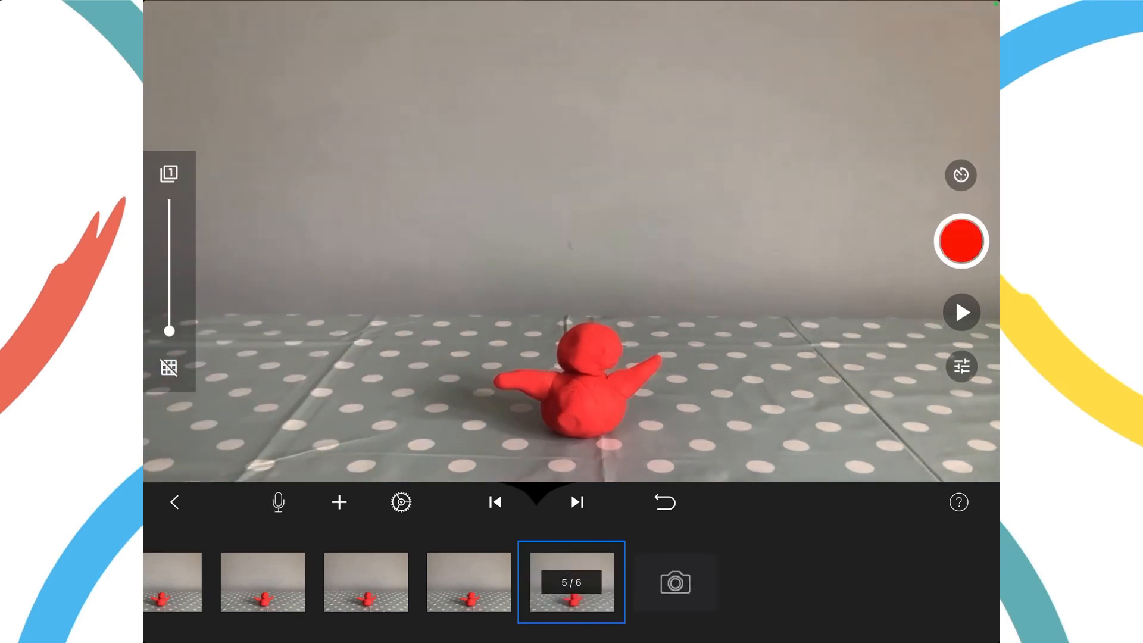
click(675, 581)
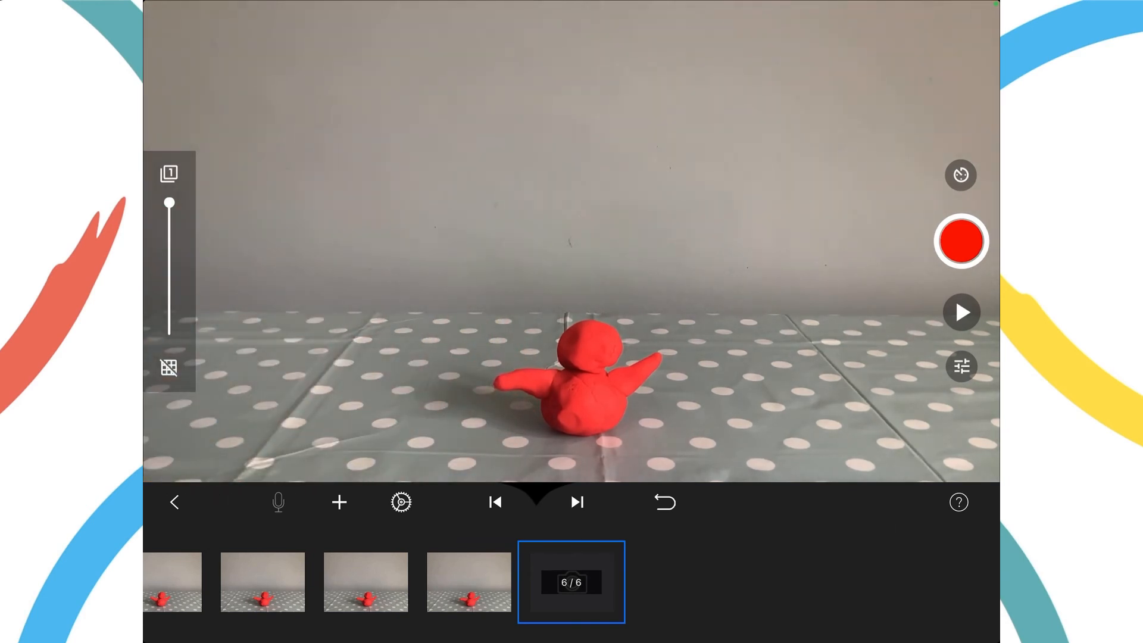
click(960, 241)
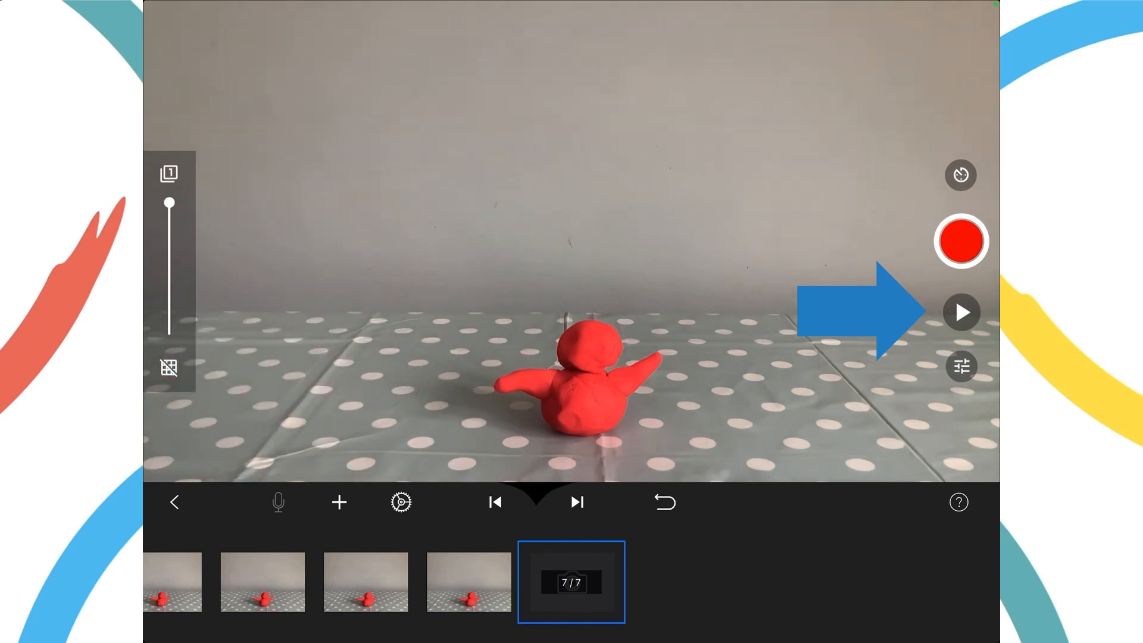
click(961, 240)
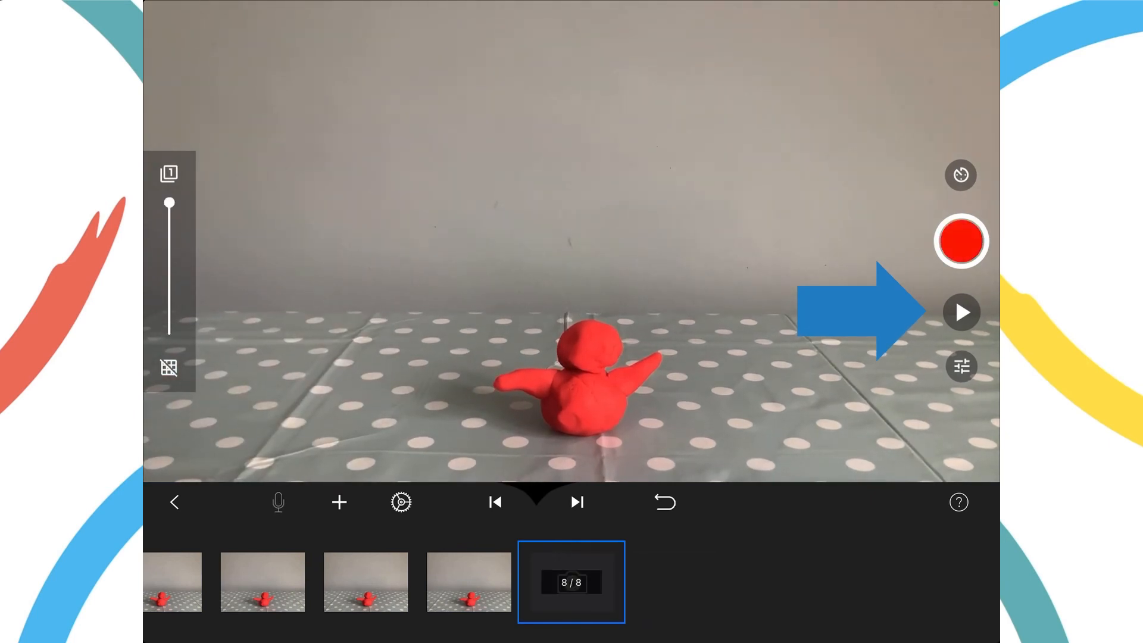